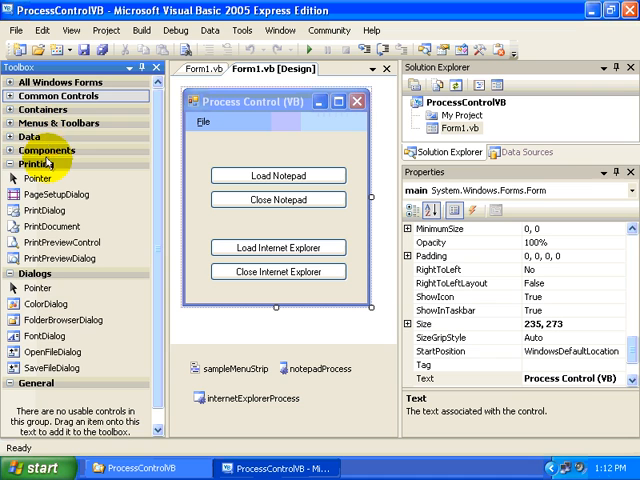
# Expand the Toolbox Components section and select notepadProcess, then internetExplorerProcess, in the component tray
pyautogui.click(46, 148)
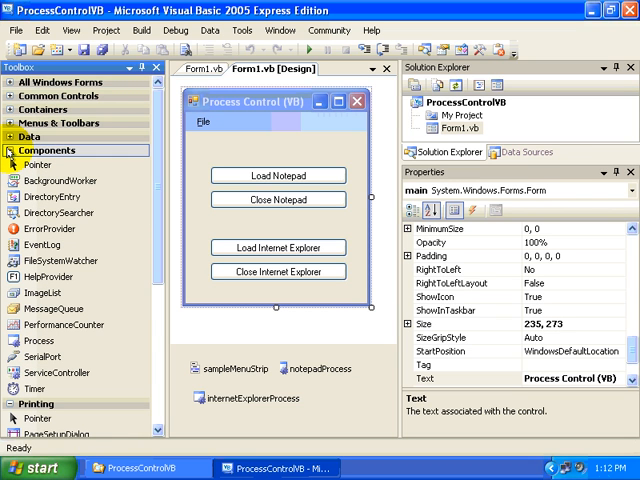
pyautogui.moveTo(40, 340)
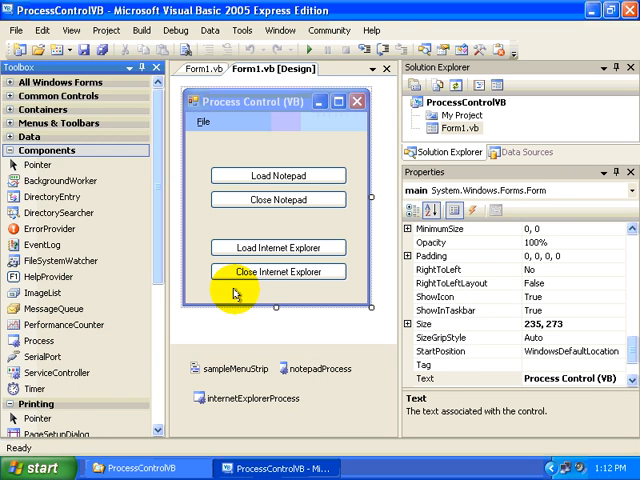
pyautogui.click(318, 368)
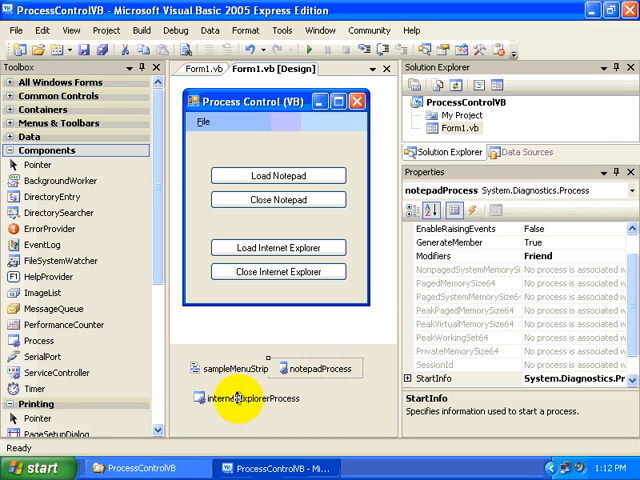
pyautogui.click(248, 398)
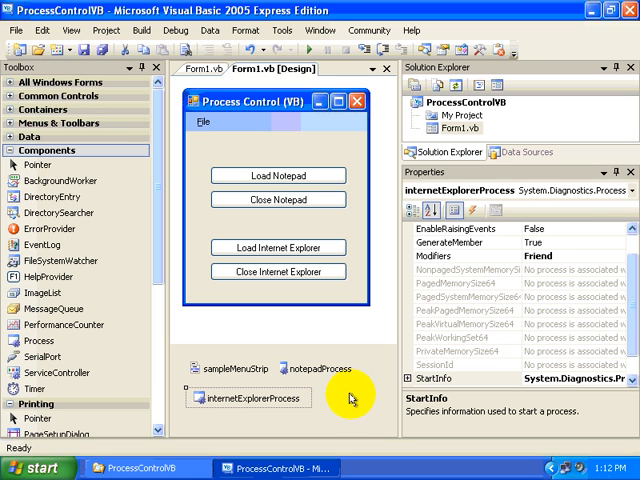
# Inspect notepadProcess's StartInfo: FileName notepad.exe (browse dialog cancelled) and WorkingDirectory %systemroot%\system32
pyautogui.click(320, 368)
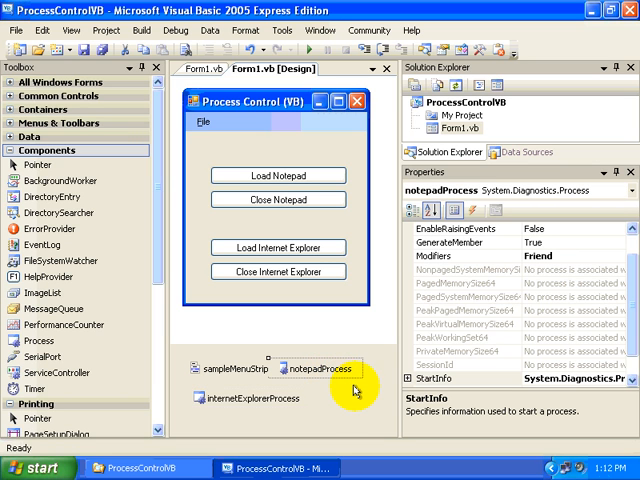
pyautogui.moveTo(356, 388)
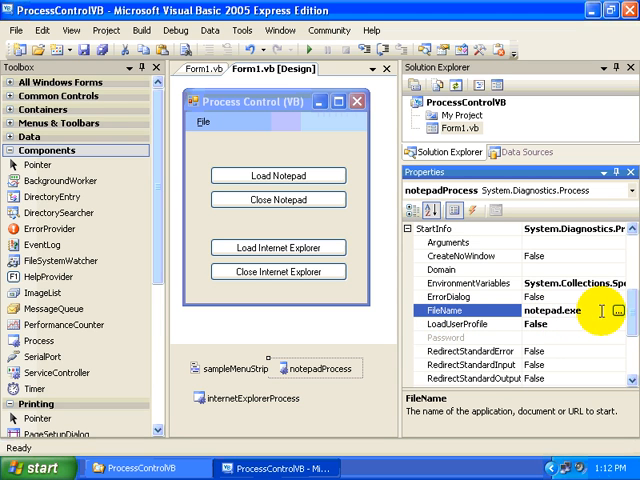
pyautogui.click(624, 308)
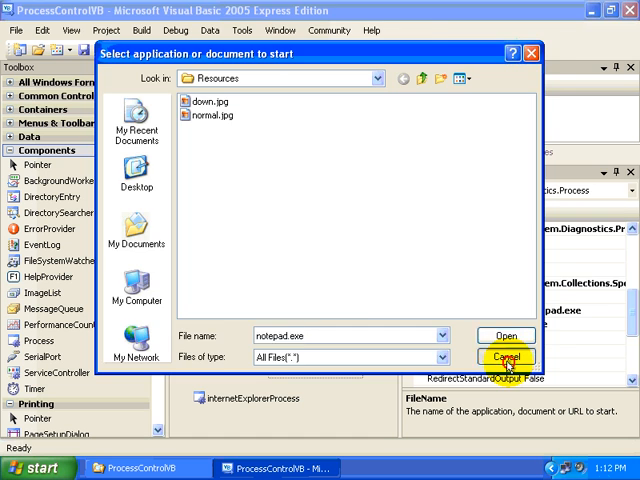
pyautogui.click(506, 358)
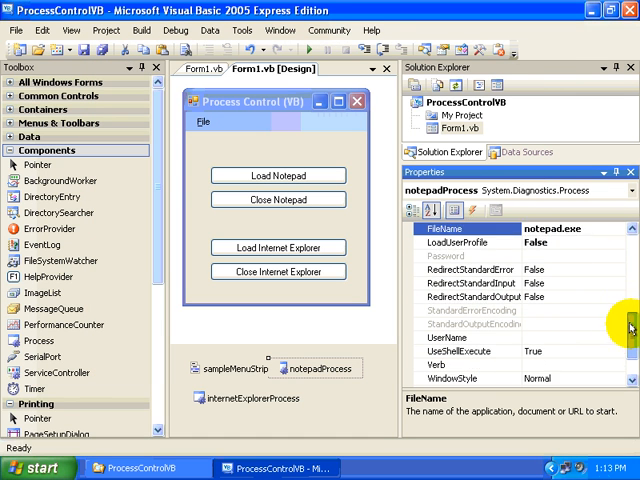
pyautogui.scroll(-3)
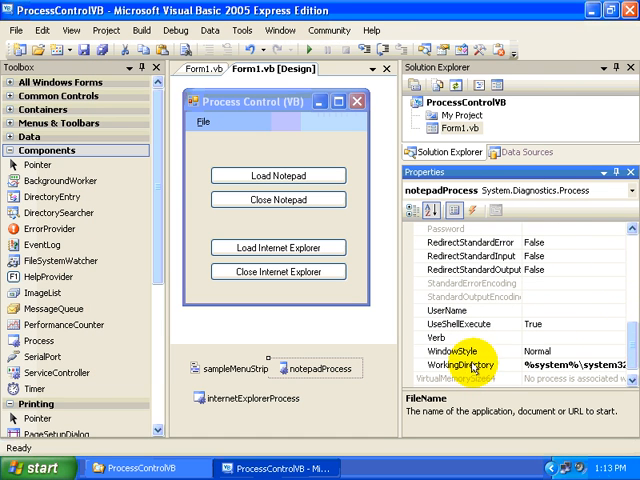
pyautogui.click(448, 360)
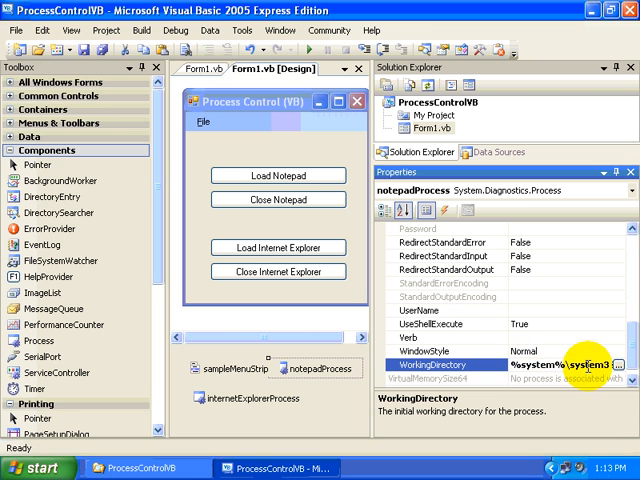
pyautogui.scroll(3)
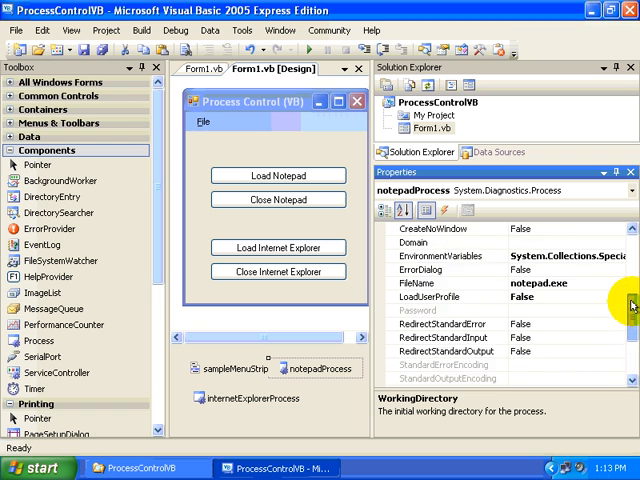
pyautogui.scroll(3)
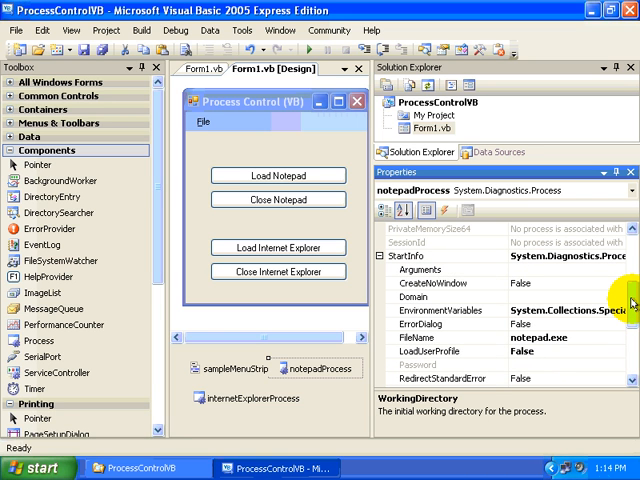
pyautogui.moveTo(456, 272)
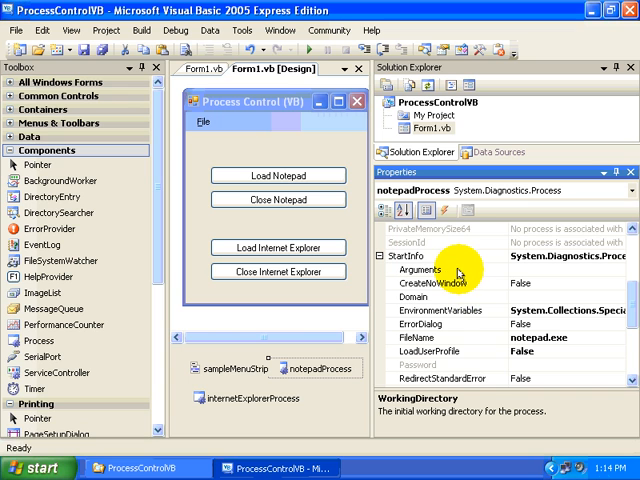
pyautogui.click(420, 270)
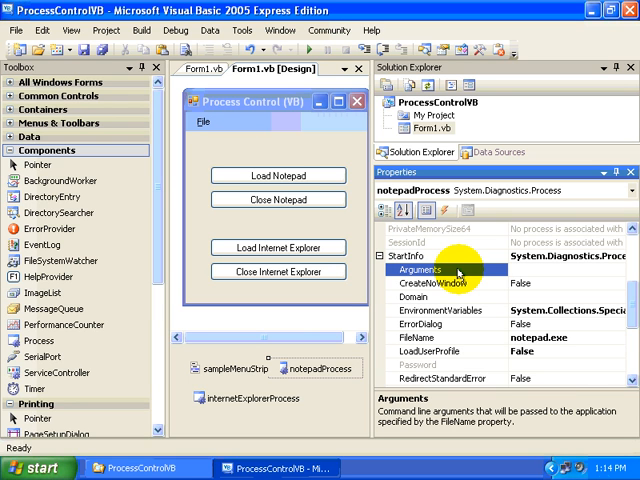
pyautogui.scroll(-3)
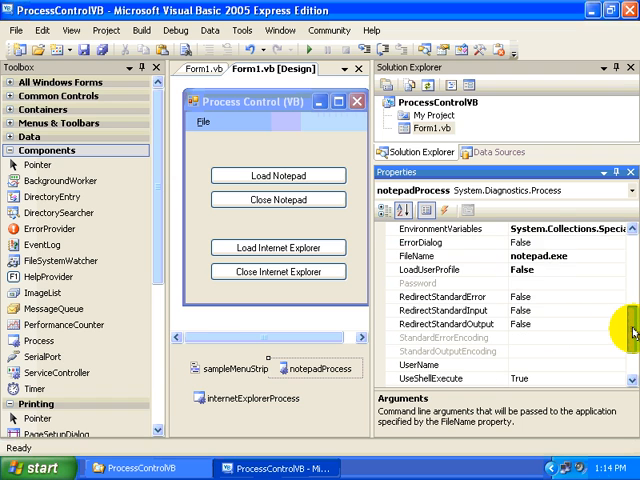
pyautogui.scroll(-3)
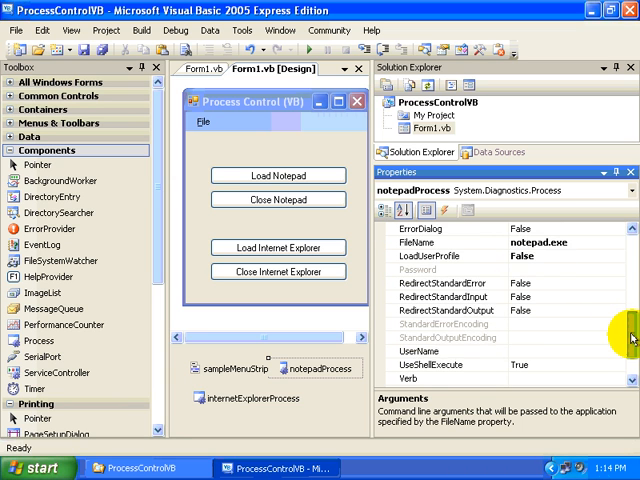
pyautogui.scroll(-3)
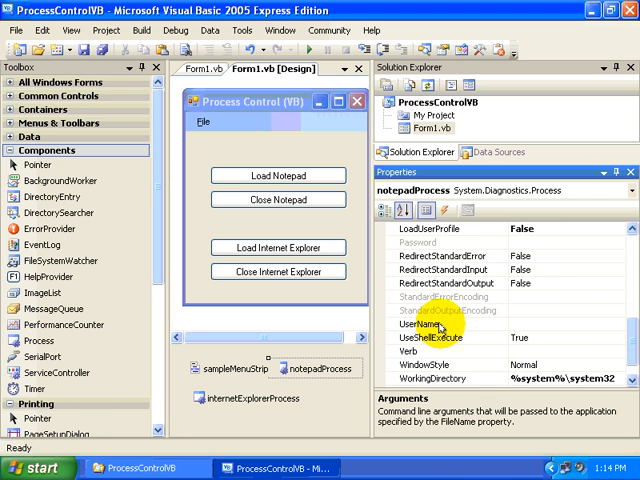
pyautogui.click(420, 324)
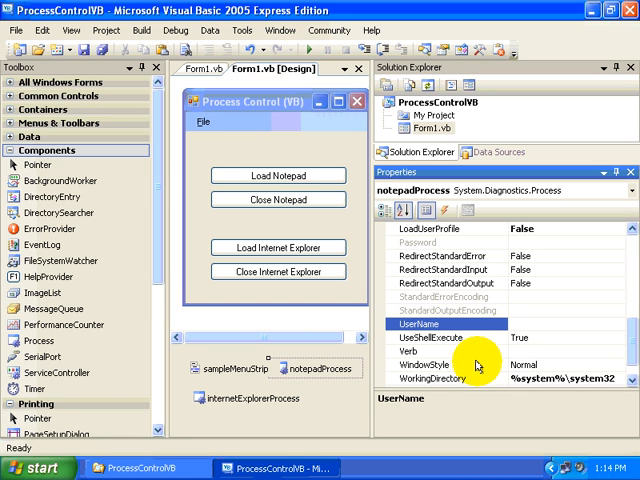
pyautogui.moveTo(478, 364)
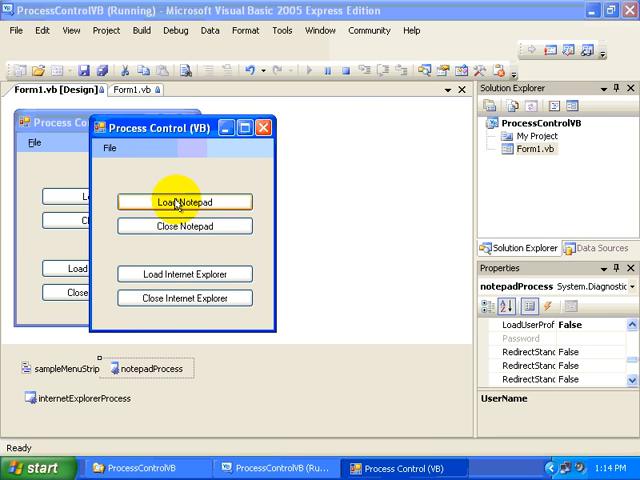
# Load Notepad from the running form, close it, and acknowledge the Process Terminated message
pyautogui.click(184, 202)
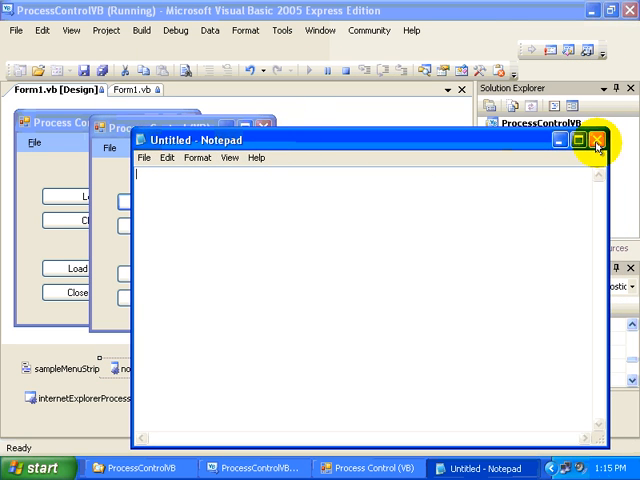
pyautogui.click(596, 140)
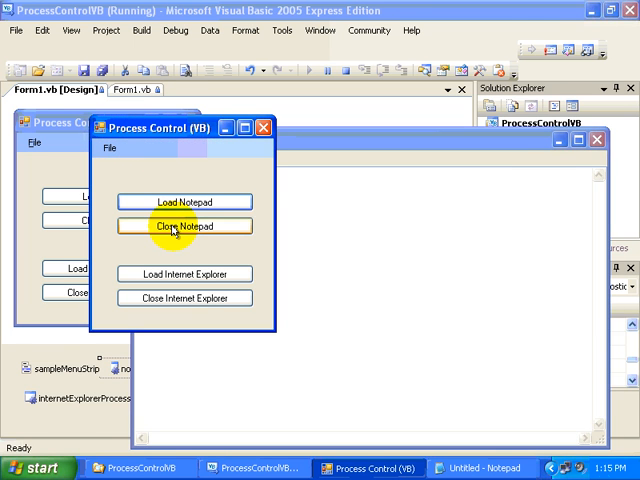
pyautogui.click(184, 226)
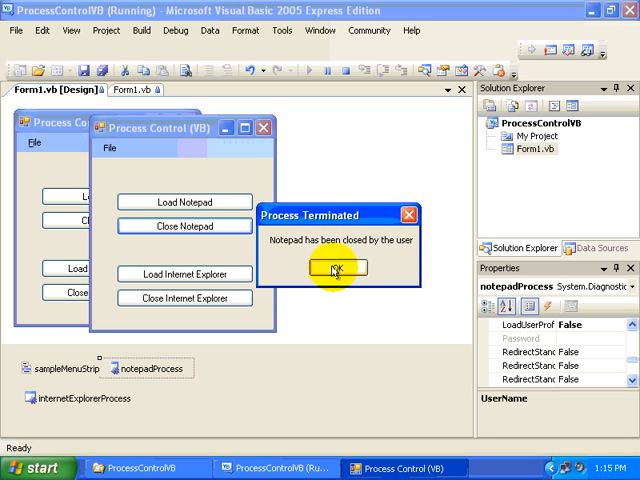
pyautogui.click(336, 268)
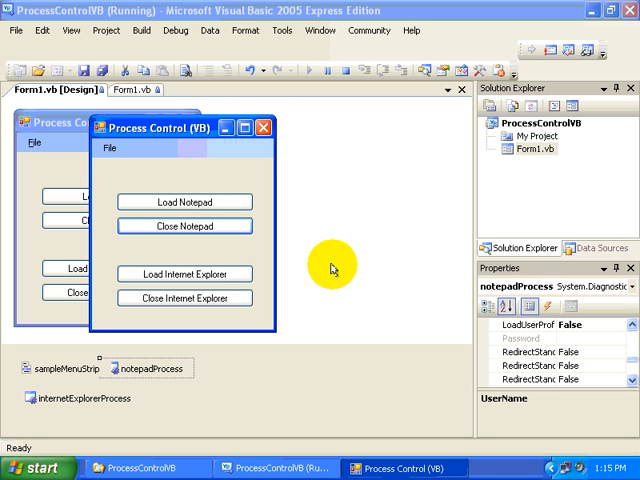
pyautogui.moveTo(336, 268)
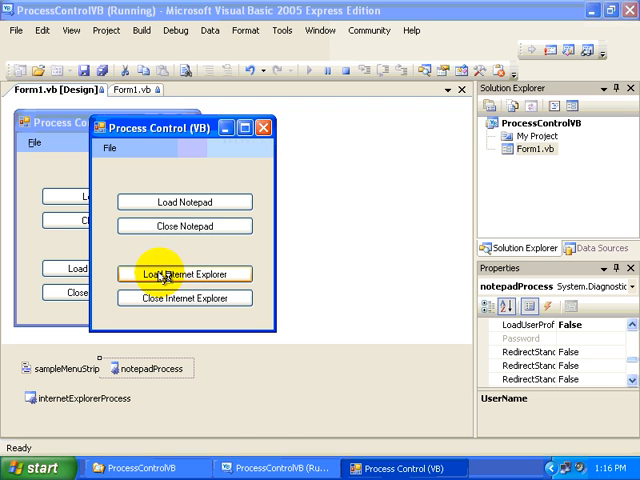
# Load Internet Explorer from the form, close its window, and acknowledge the Process Terminated message
pyautogui.click(184, 274)
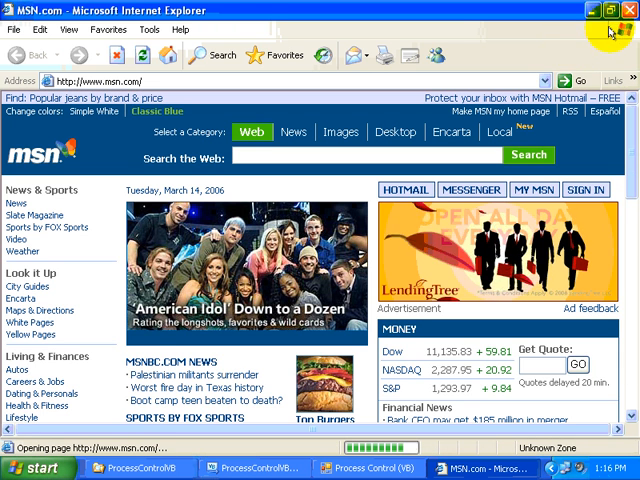
pyautogui.click(616, 12)
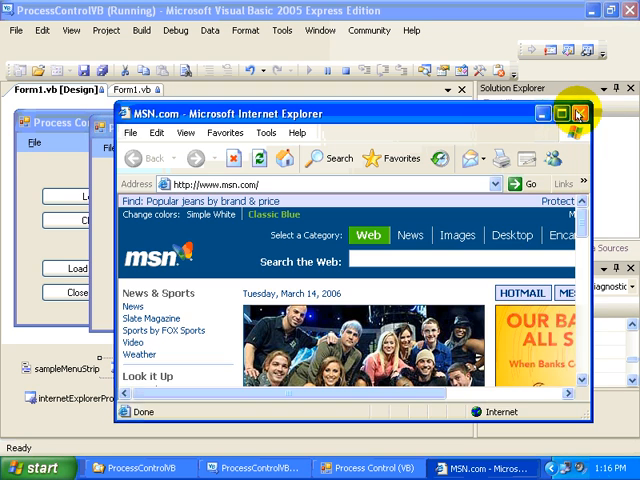
pyautogui.click(576, 112)
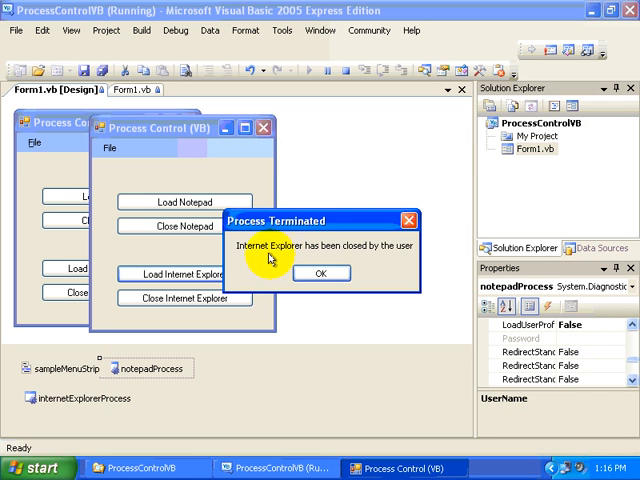
pyautogui.click(320, 272)
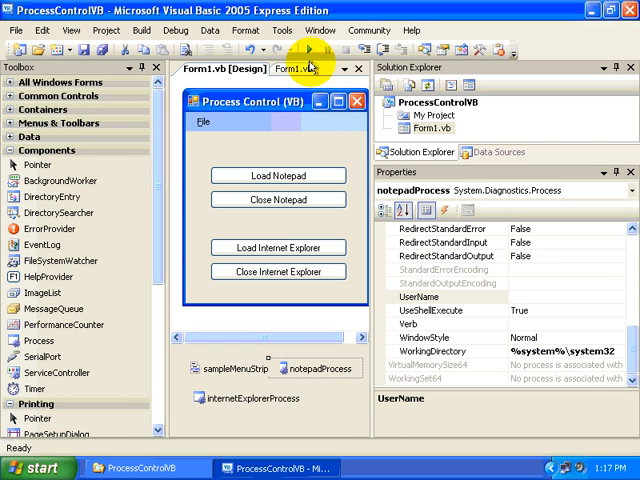
# Show Form1.vb code, hide the Toolbox, and highlight the Start() call in loadNotepadButton_Click
pyautogui.click(312, 68)
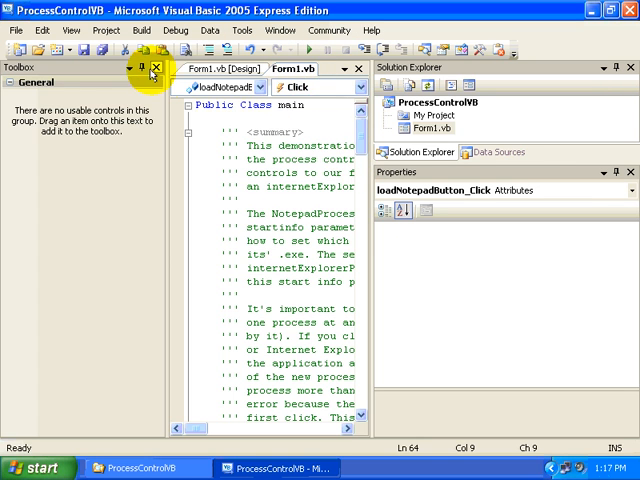
pyautogui.click(164, 68)
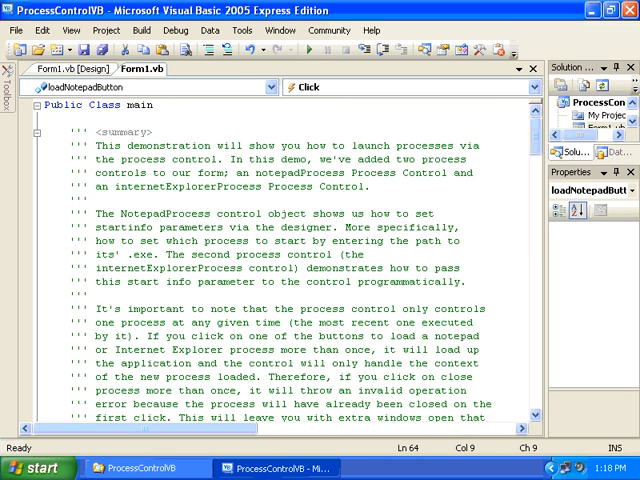
pyautogui.scroll(-3)
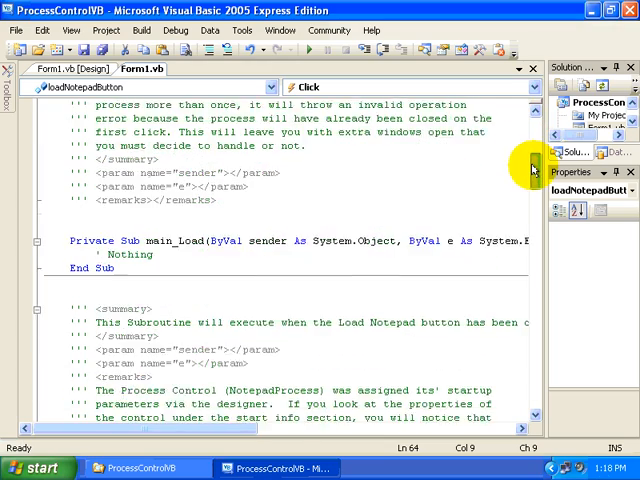
pyautogui.scroll(-3)
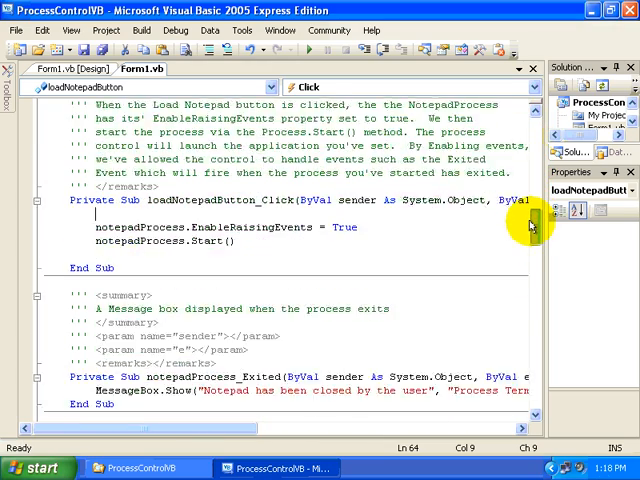
pyautogui.scroll(-3)
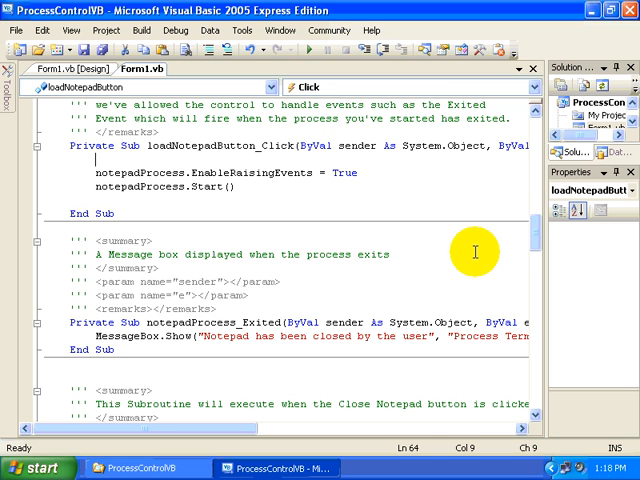
pyautogui.moveTo(184, 172)
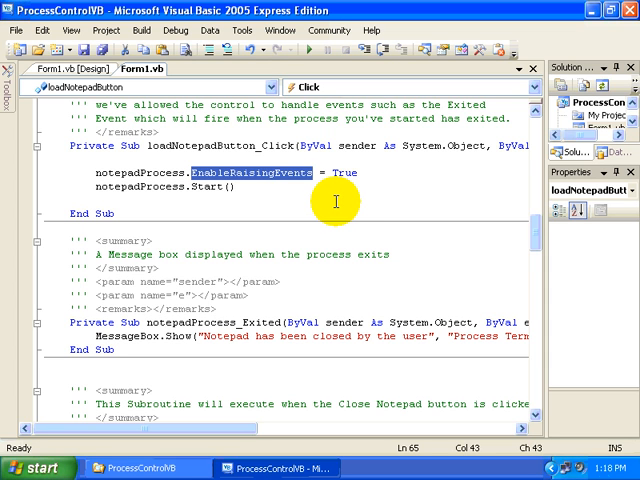
pyautogui.click(232, 192)
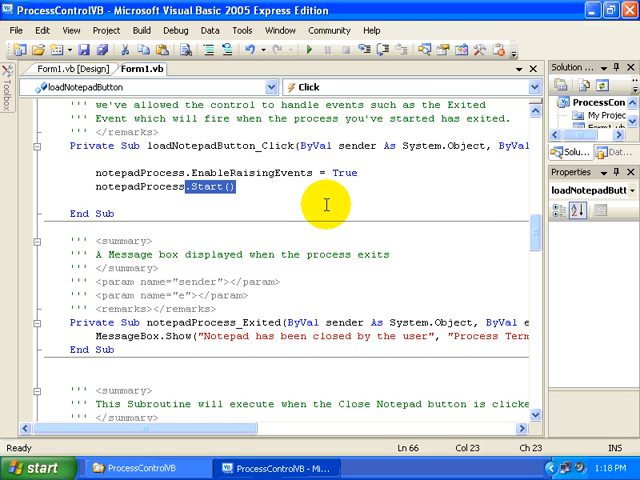
pyautogui.moveTo(532, 234)
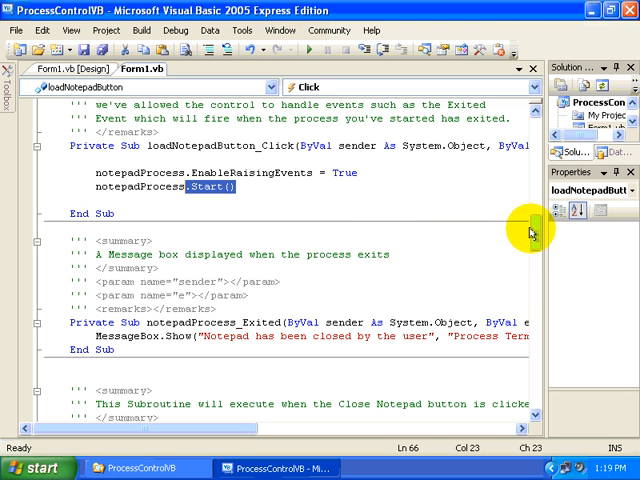
pyautogui.scroll(-3)
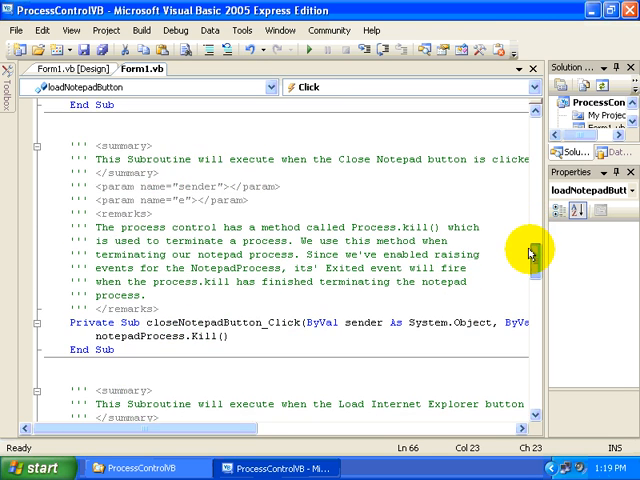
pyautogui.moveTo(258, 348)
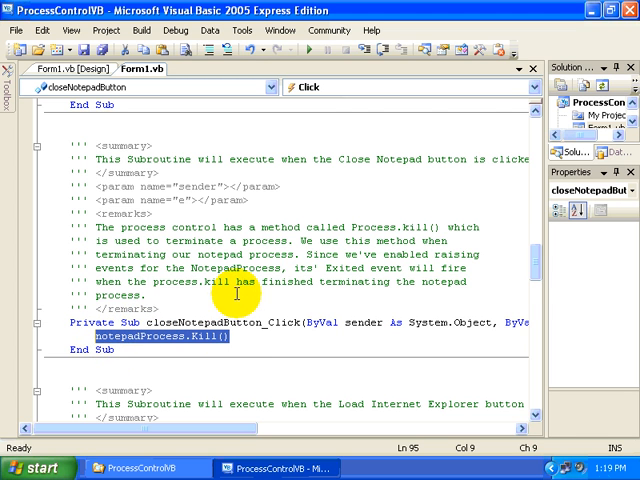
pyautogui.scroll(3)
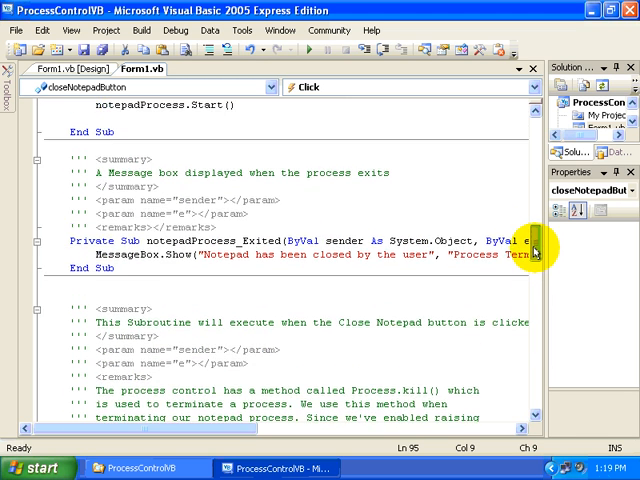
pyautogui.moveTo(284, 322)
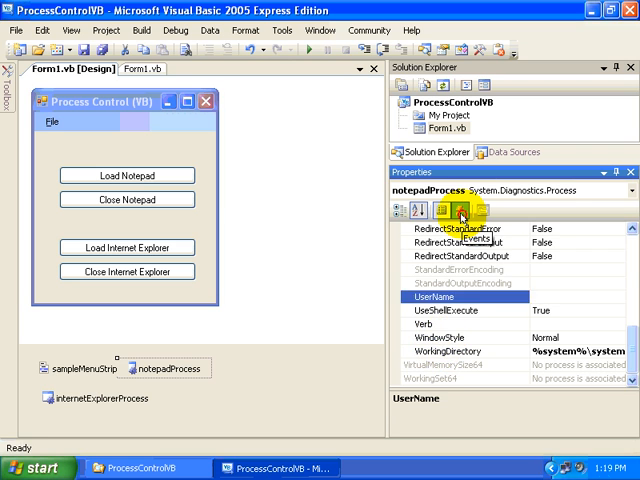
# List notepadProcess's events in the Properties window, showing Exited bound to notepadProcess_Exited
pyautogui.click(460, 210)
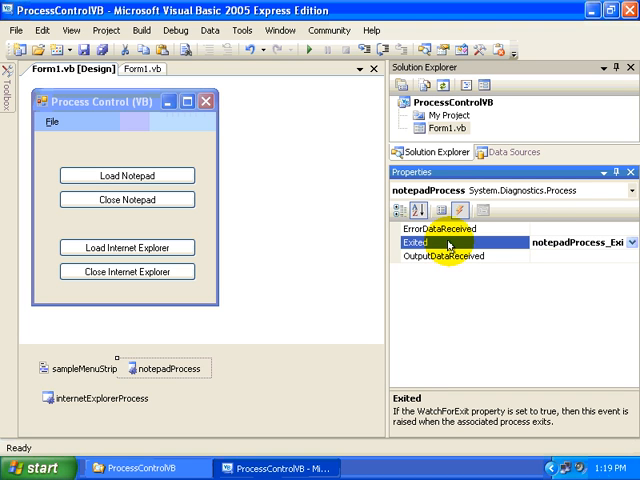
pyautogui.moveTo(448, 260)
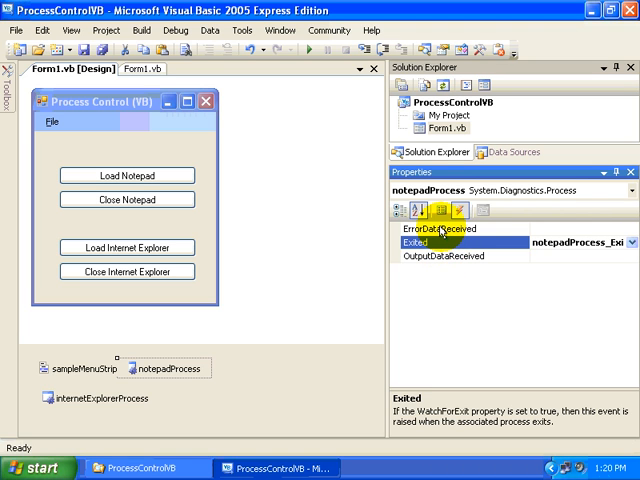
pyautogui.moveTo(452, 256)
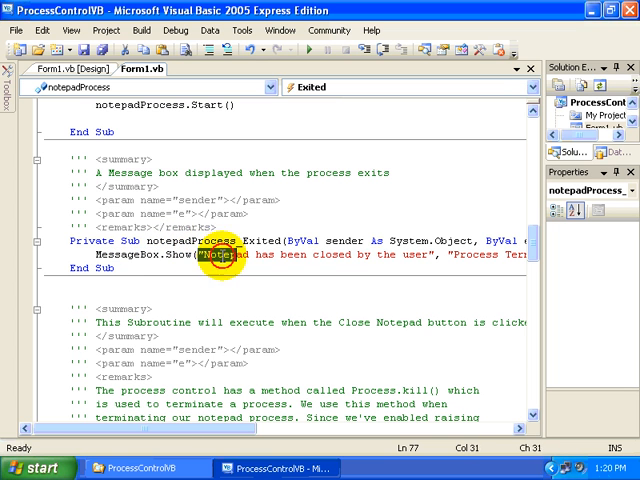
pyautogui.hscroll(3)
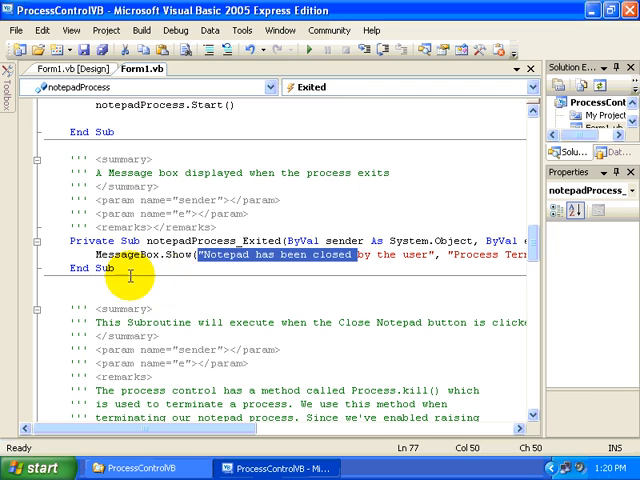
pyautogui.click(168, 292)
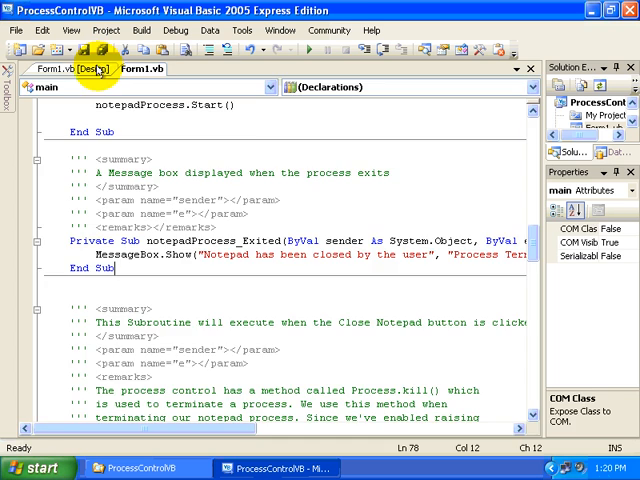
# From the designer, jump to the Load Internet Explorer button's handler and select its EnableRaisingEvents and Start() lines
pyautogui.click(68, 68)
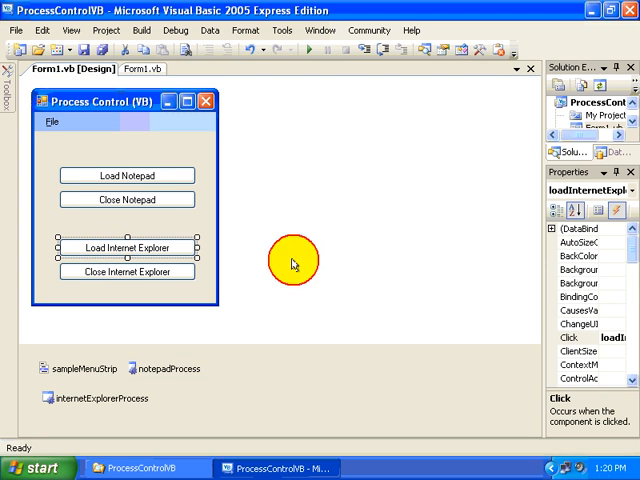
pyautogui.doubleClick(128, 246)
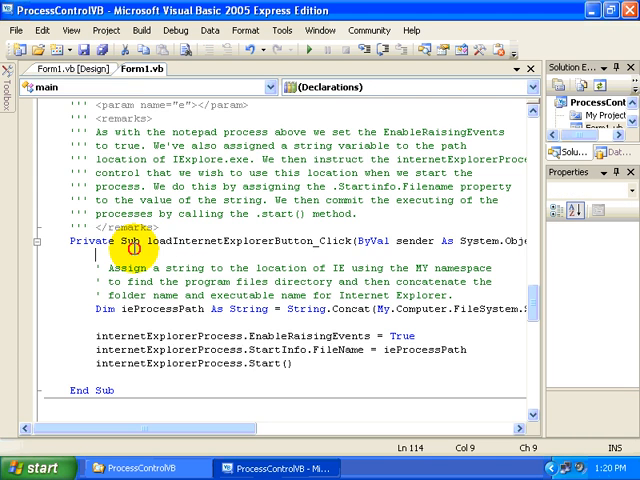
pyautogui.scroll(-3)
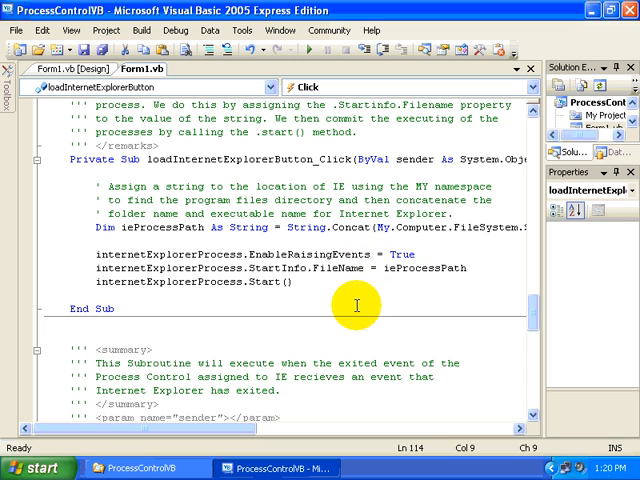
pyautogui.moveTo(356, 308)
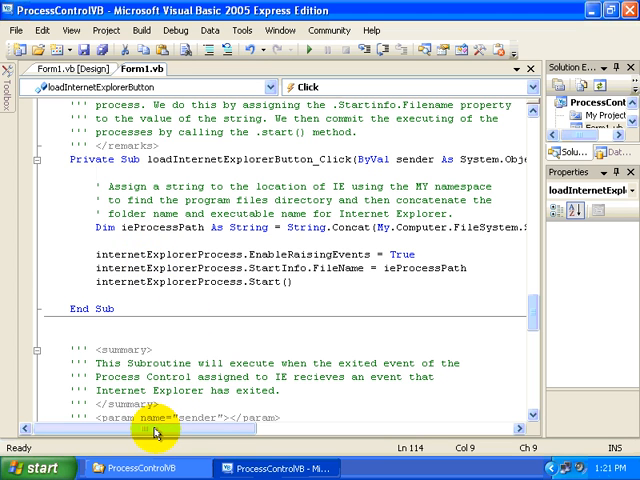
pyautogui.moveTo(156, 432); pyautogui.dragTo(240, 432)
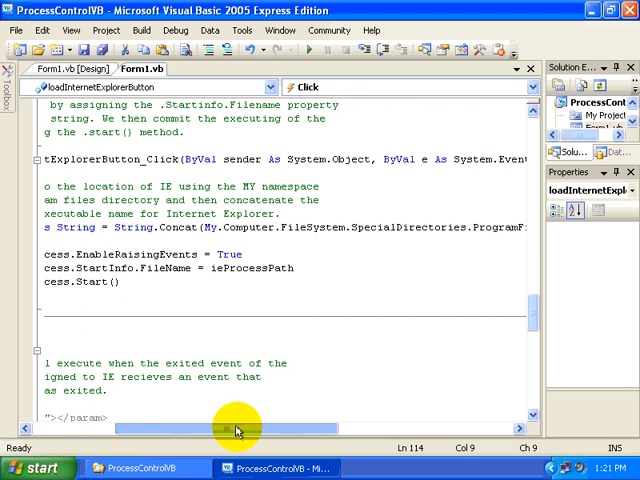
pyautogui.moveTo(240, 428); pyautogui.dragTo(296, 428)
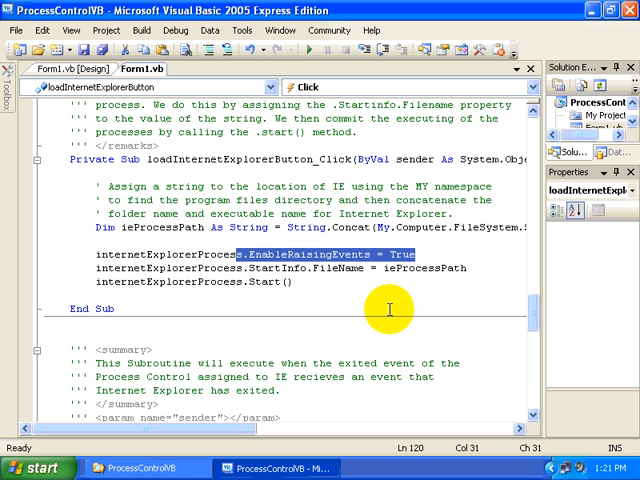
pyautogui.moveTo(384, 304)
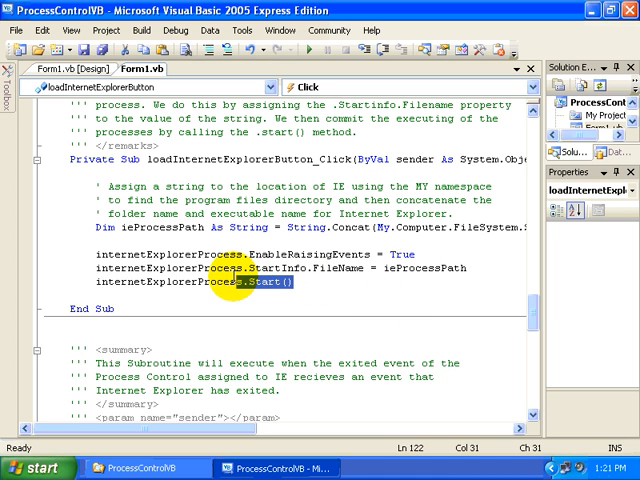
pyautogui.moveTo(362, 284)
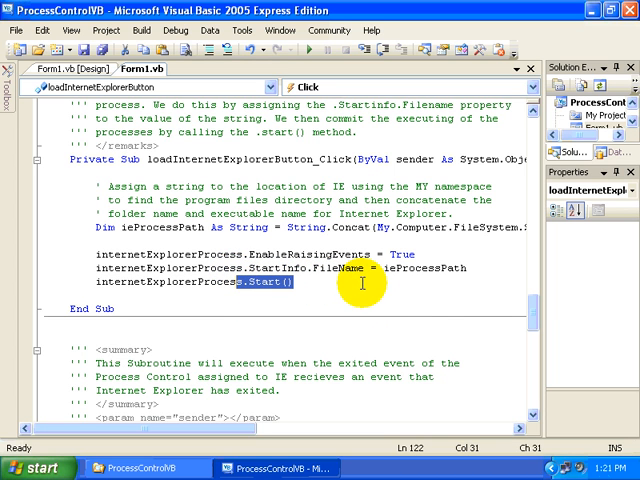
pyautogui.scroll(-3)
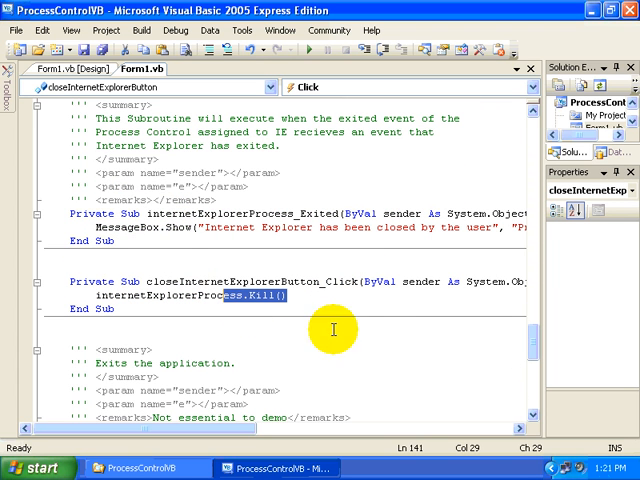
pyautogui.click(340, 224)
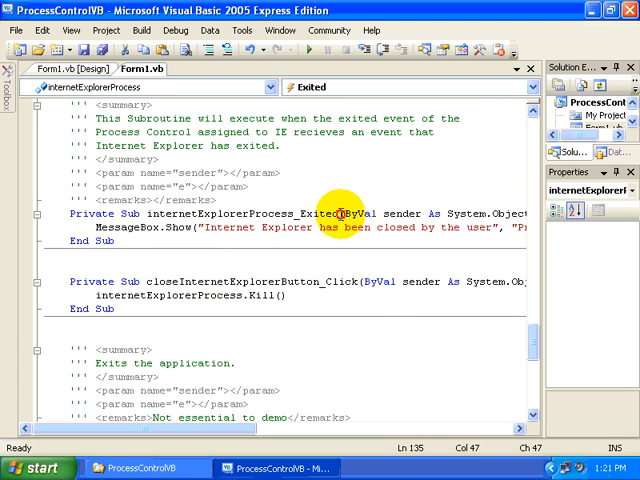
pyautogui.doubleClick(310, 214)
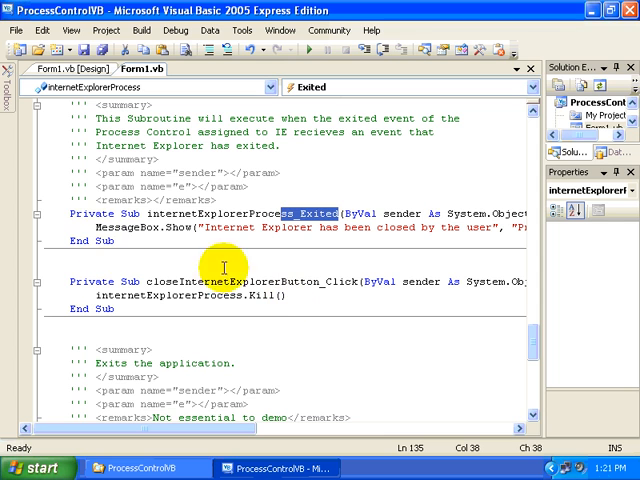